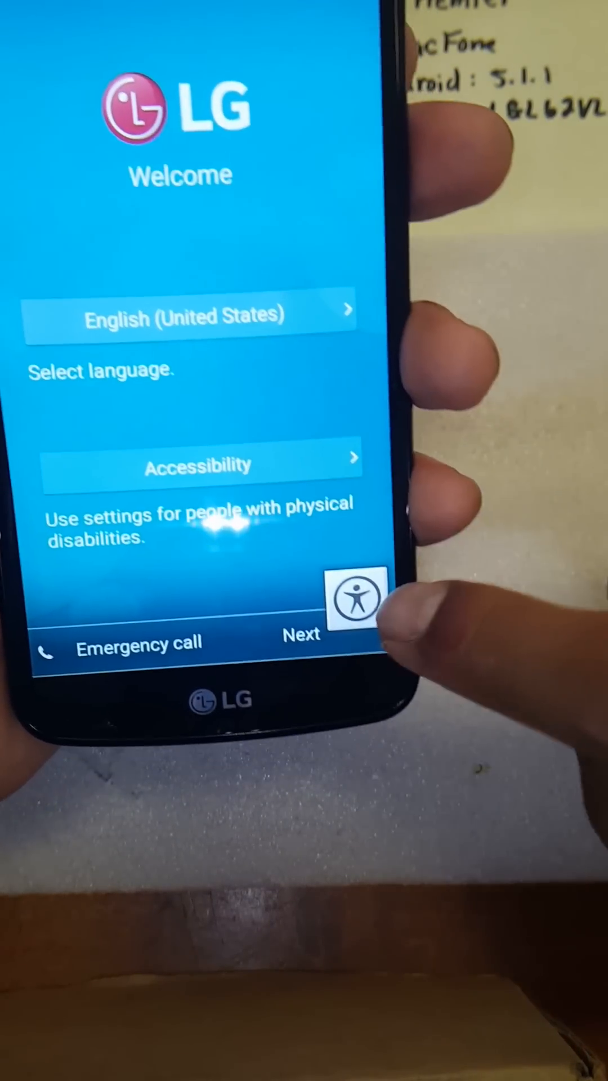
Continue from the Welcome screen to the legal documents agreement
click(302, 635)
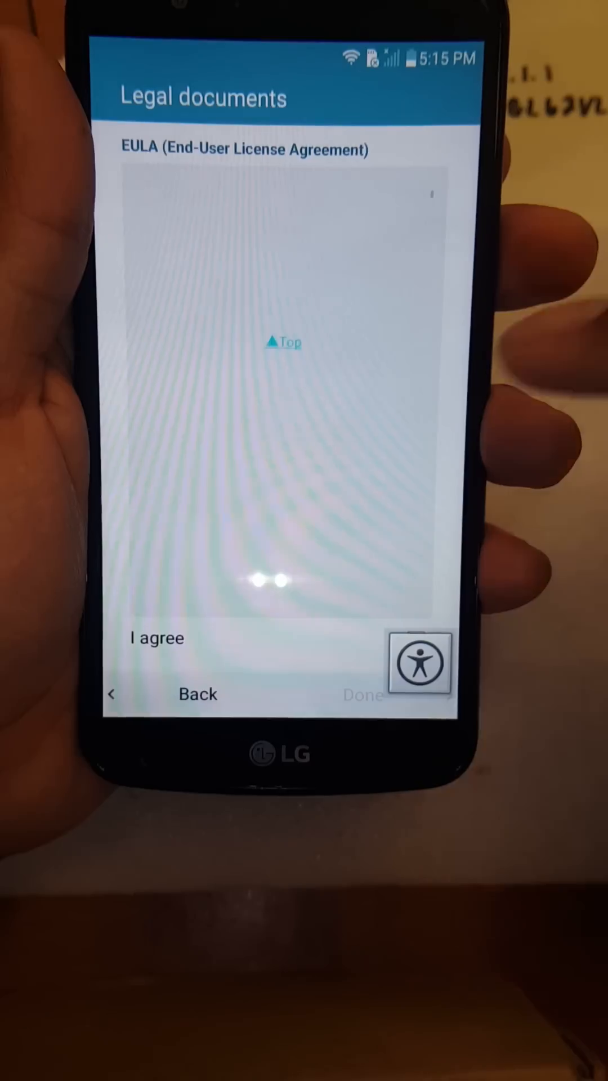
Review the EULA, tick 'I agree' and finish the legal documents step with Done
scroll(up, 3)
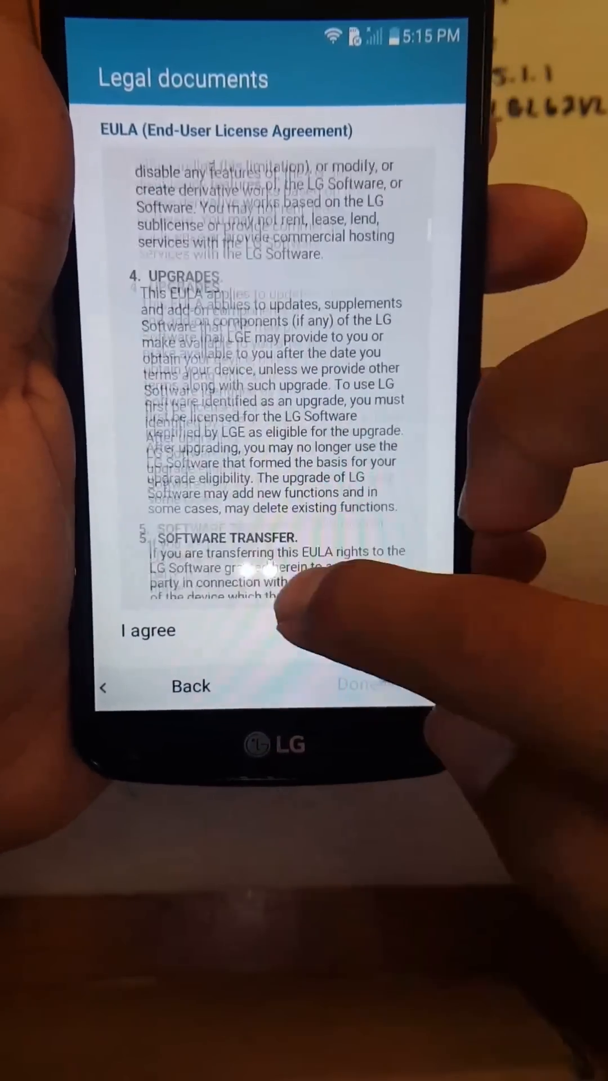
scroll(down, 3)
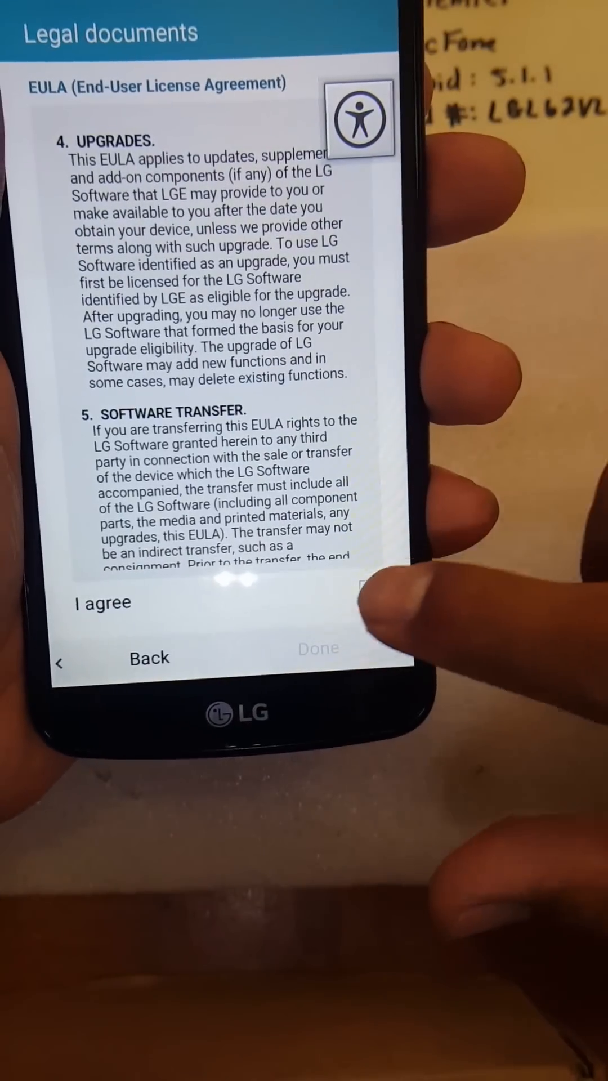
click(368, 603)
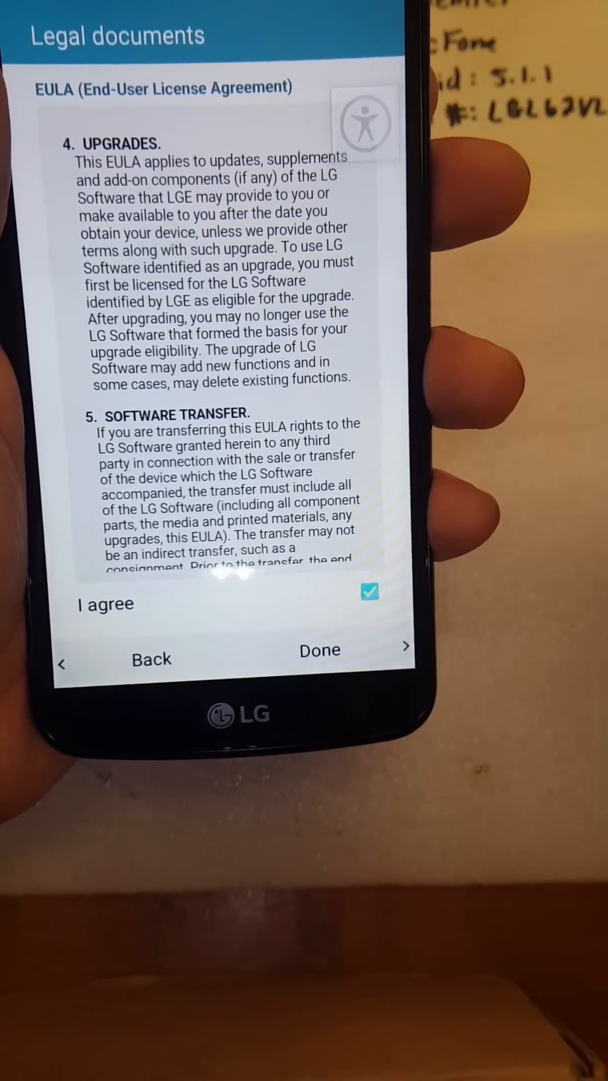
click(319, 651)
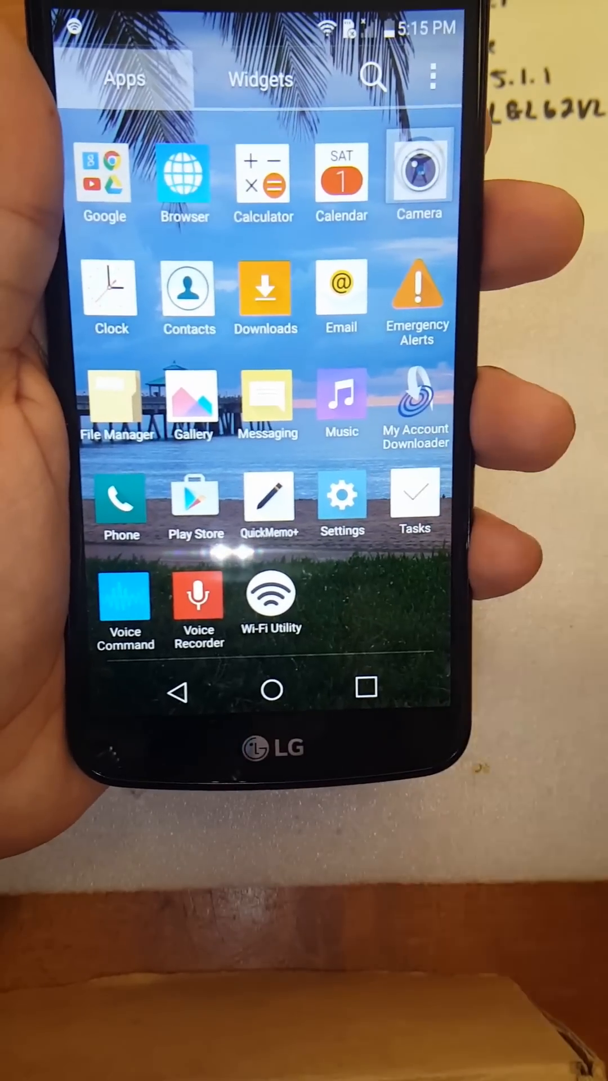
Go from Settings into Backup & reset to reach the Factory data reset page
click(341, 496)
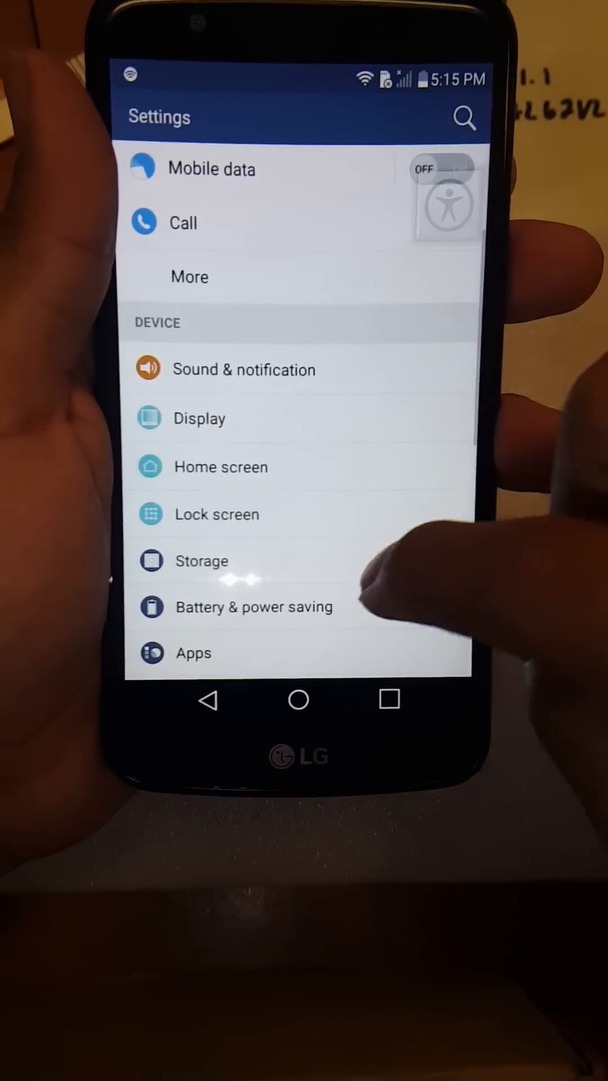
scroll(down, 3)
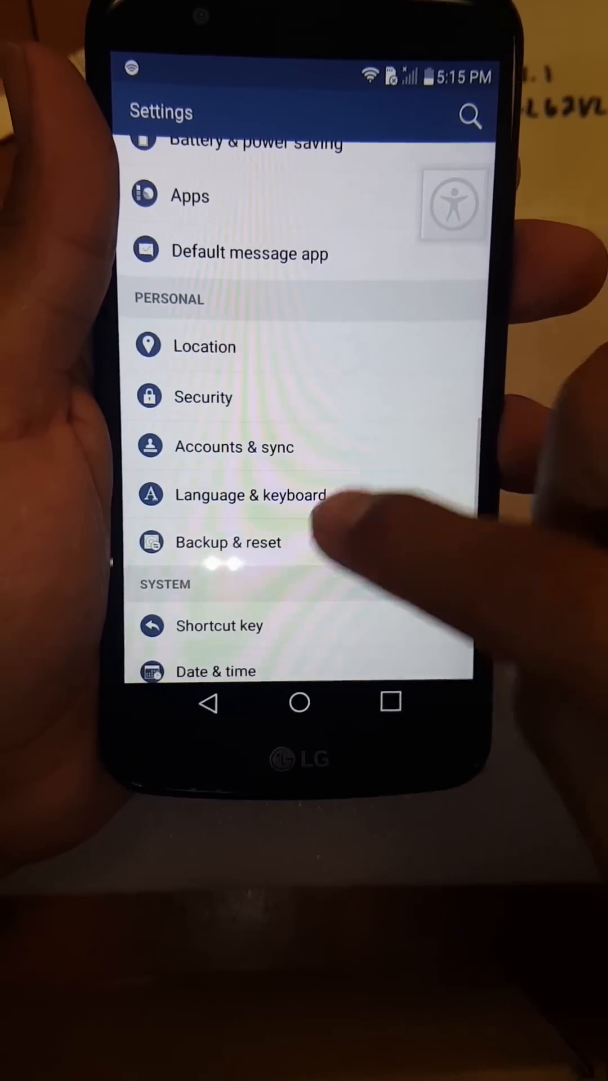
click(227, 541)
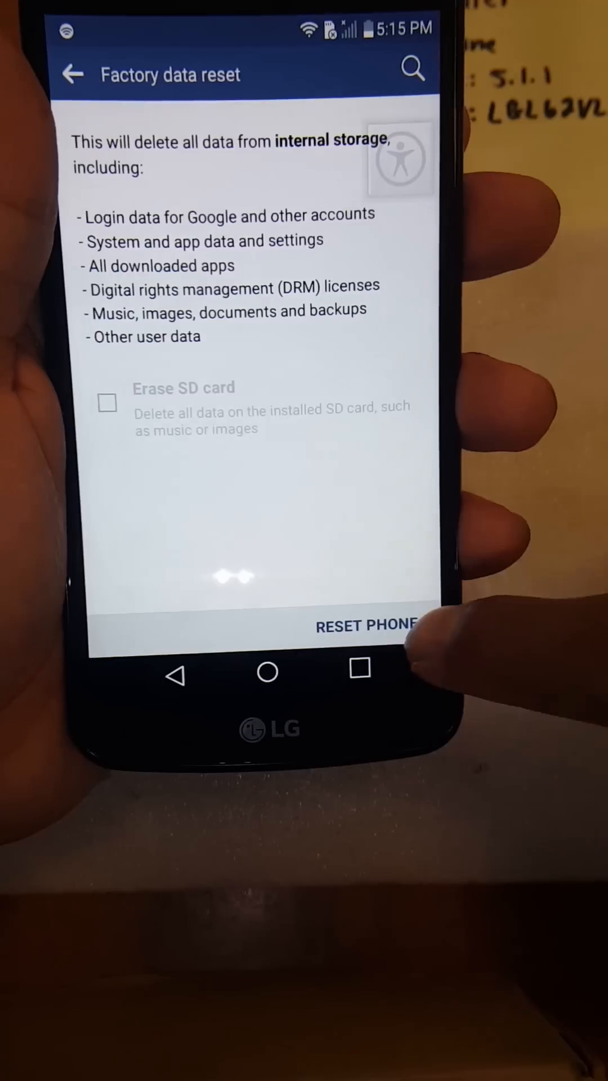
Choose RESET PHONE and confirm with Delete all to start erasing the phone
click(367, 626)
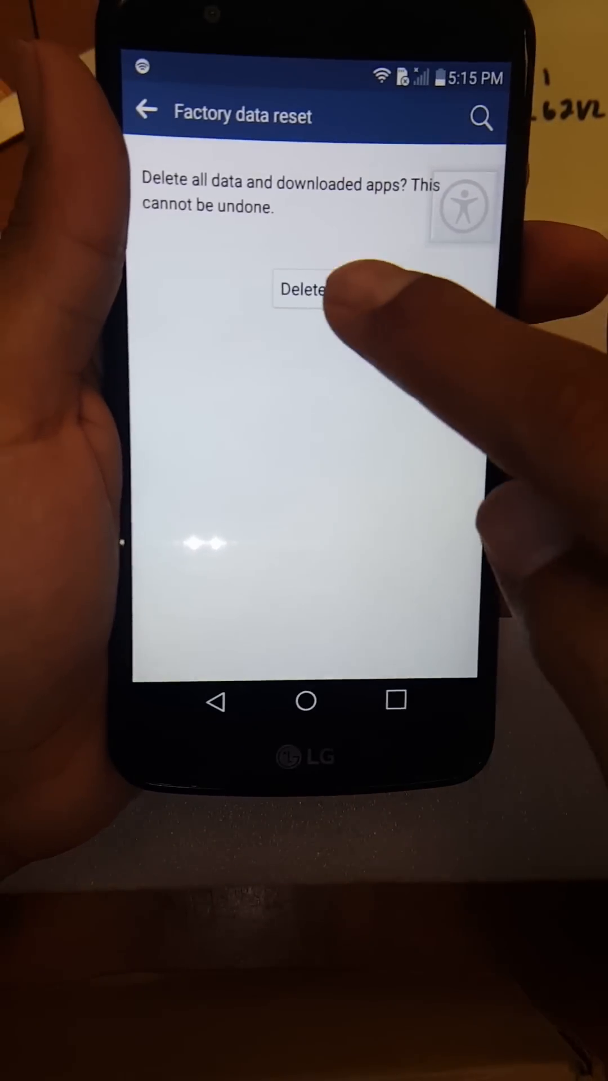
click(297, 289)
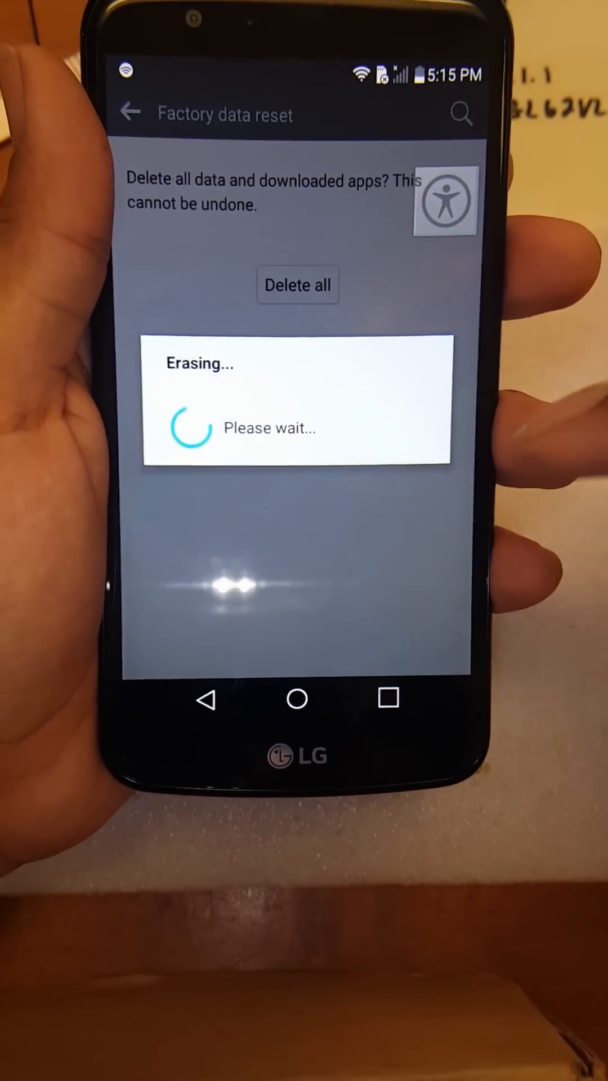